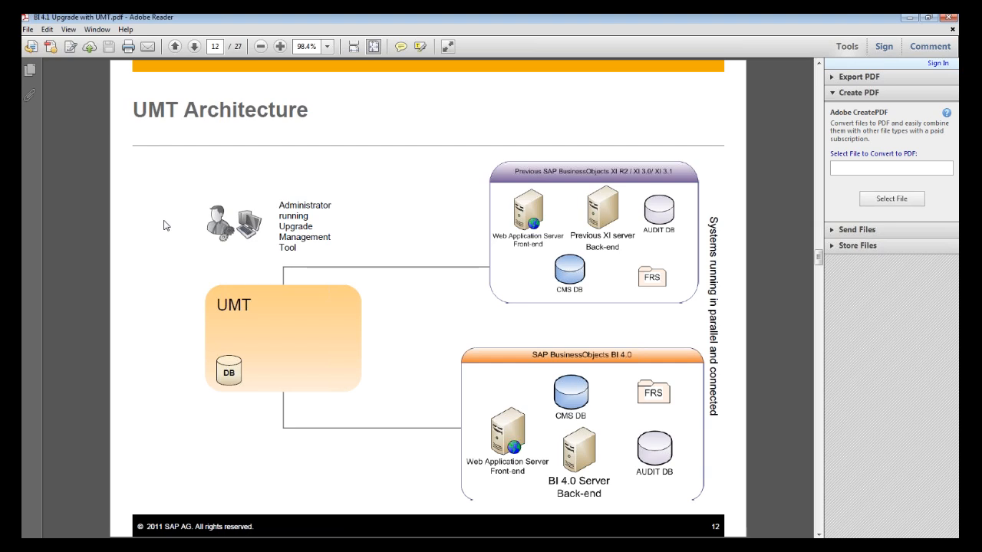
{"action": "mouse_move", "coordinate": [669, 267]}
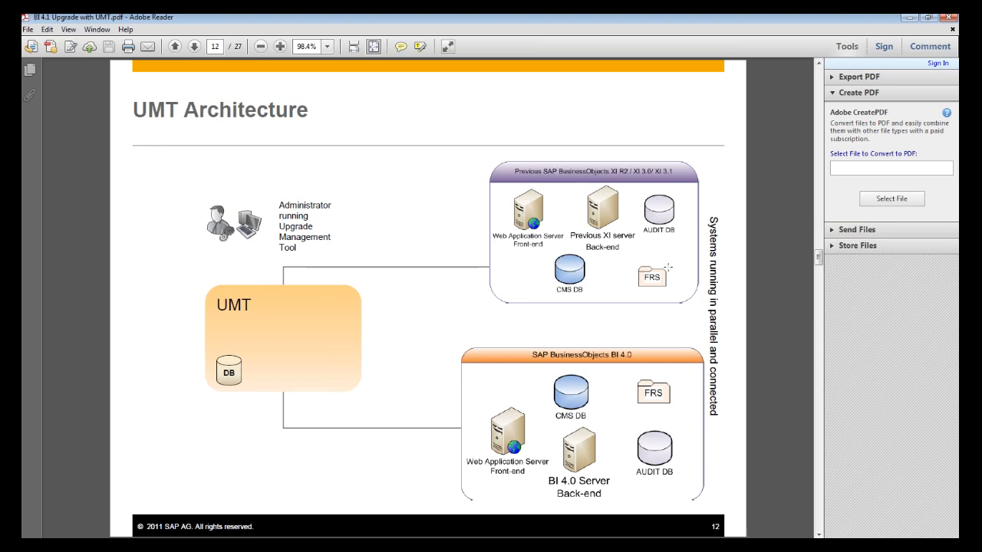
{"action": "mouse_move", "coordinate": [547, 188]}
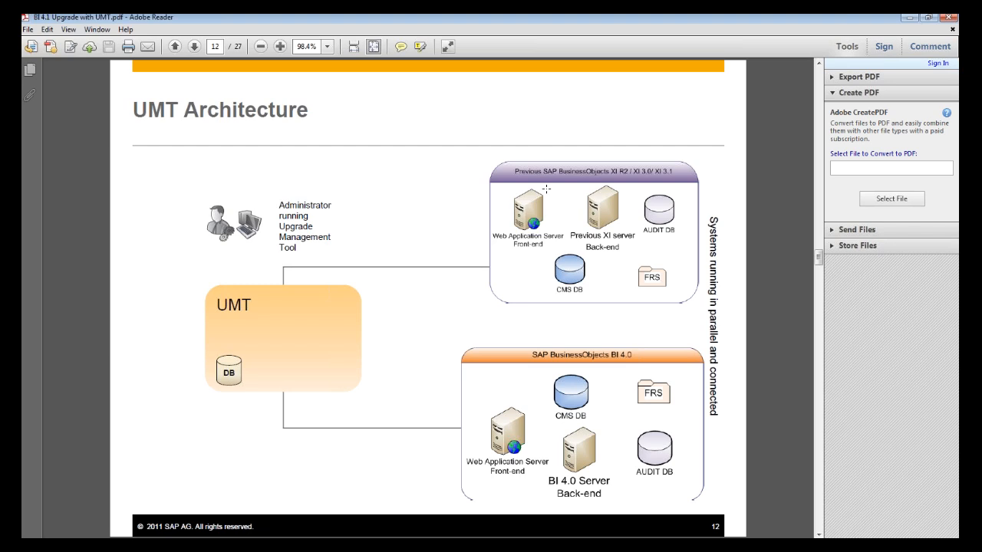
{"action": "mouse_move", "coordinate": [320, 193]}
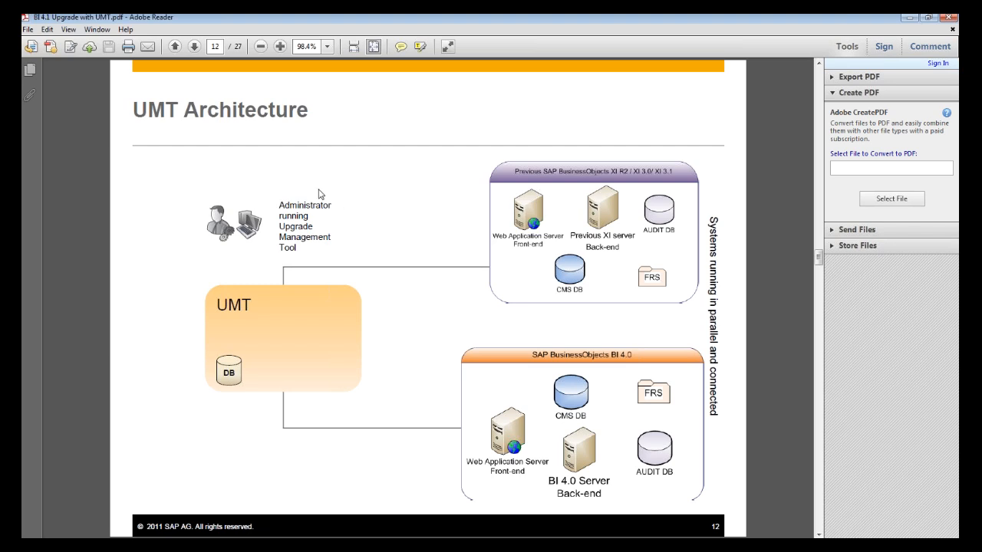
Page forward through the endurance test slides to the Average CPU Usage by Hour chart.
{"action": "left_click", "coordinate": [194, 46]}
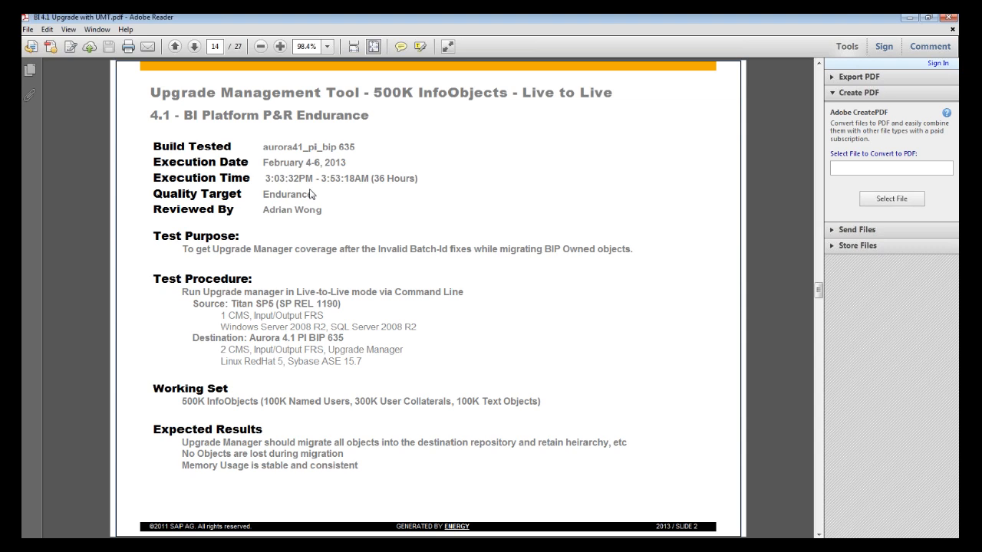
{"action": "mouse_move", "coordinate": [243, 295]}
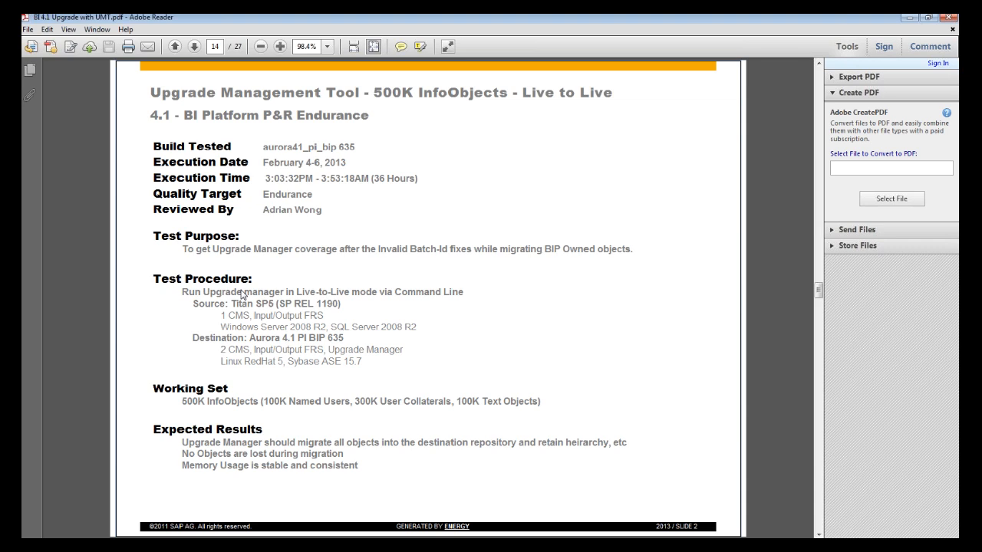
{"action": "mouse_move", "coordinate": [240, 322]}
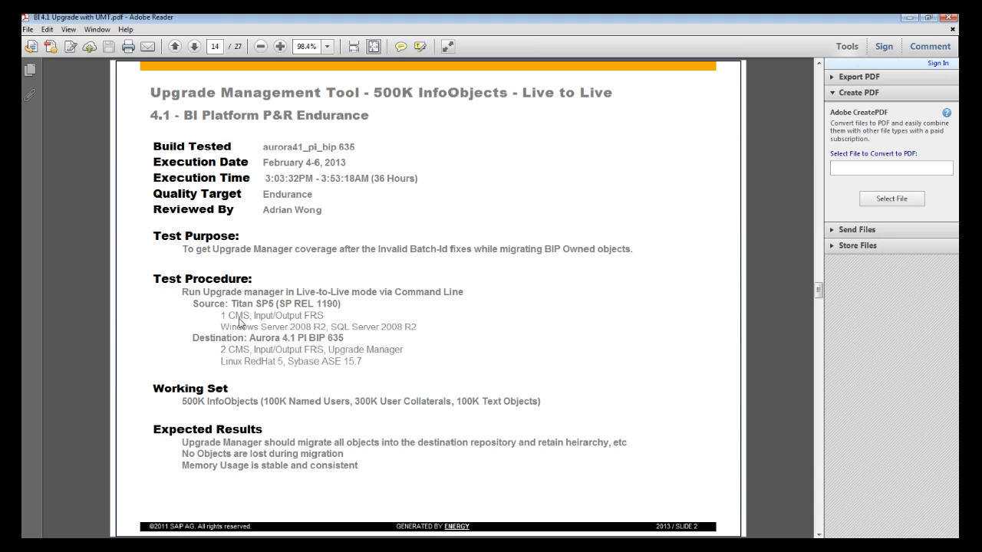
{"action": "mouse_move", "coordinate": [291, 338]}
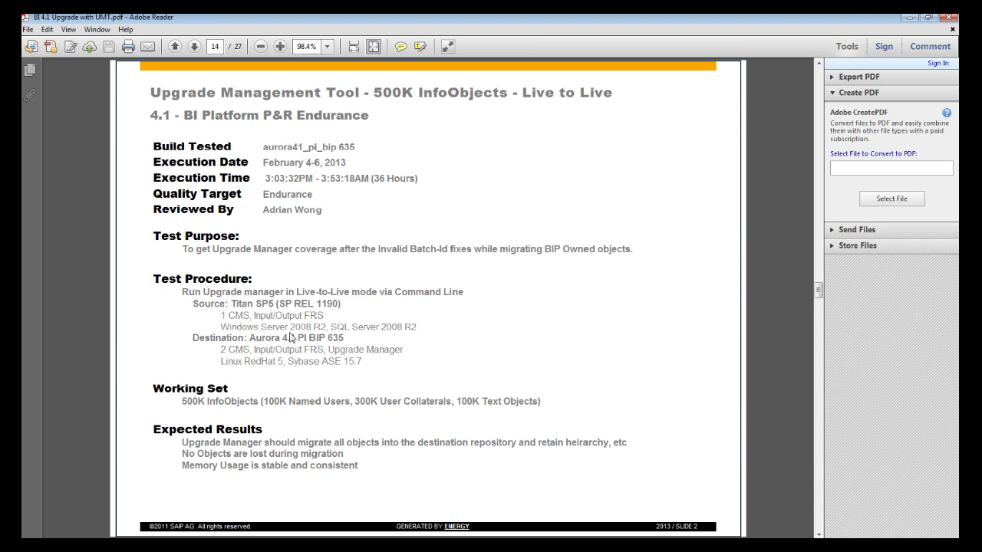
{"action": "mouse_move", "coordinate": [328, 336]}
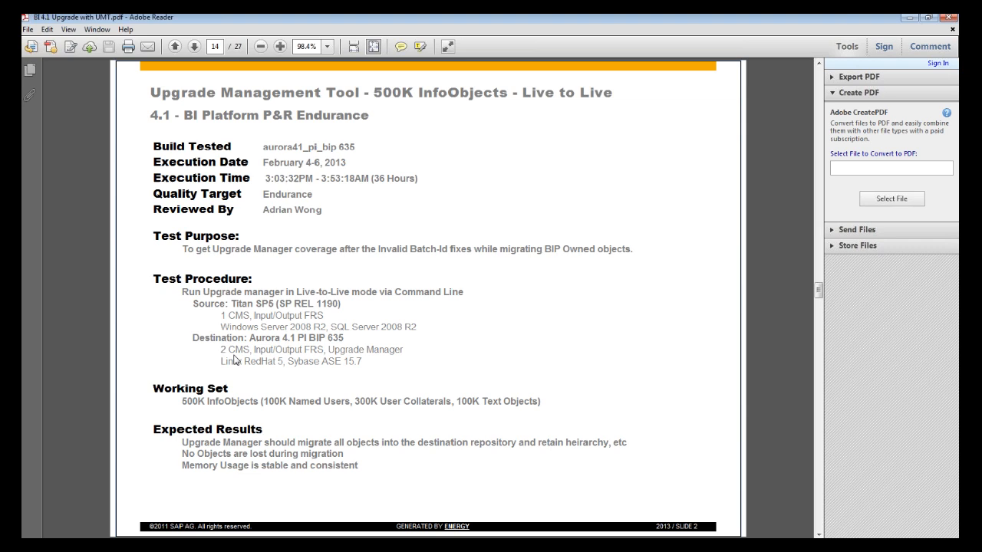
{"action": "mouse_move", "coordinate": [236, 368]}
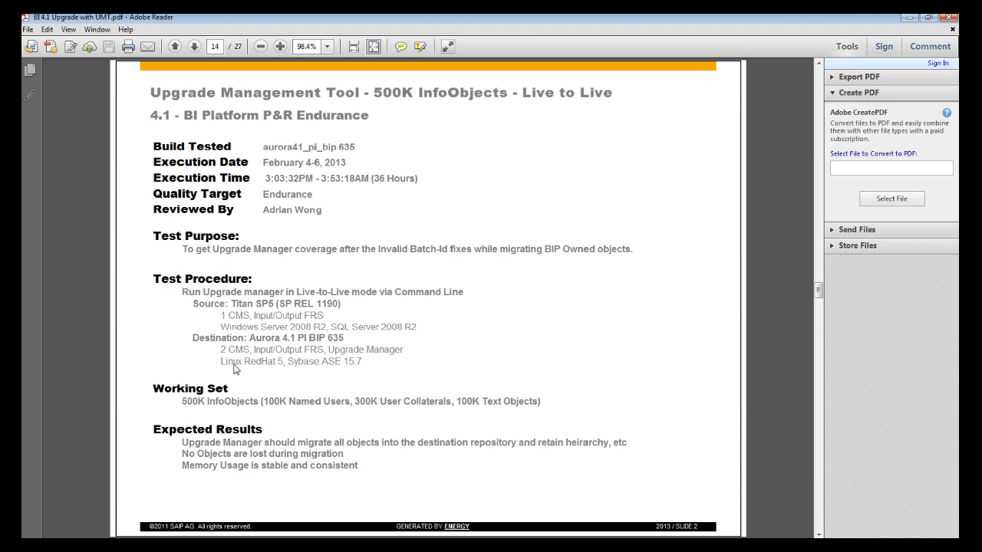
{"action": "mouse_move", "coordinate": [256, 370]}
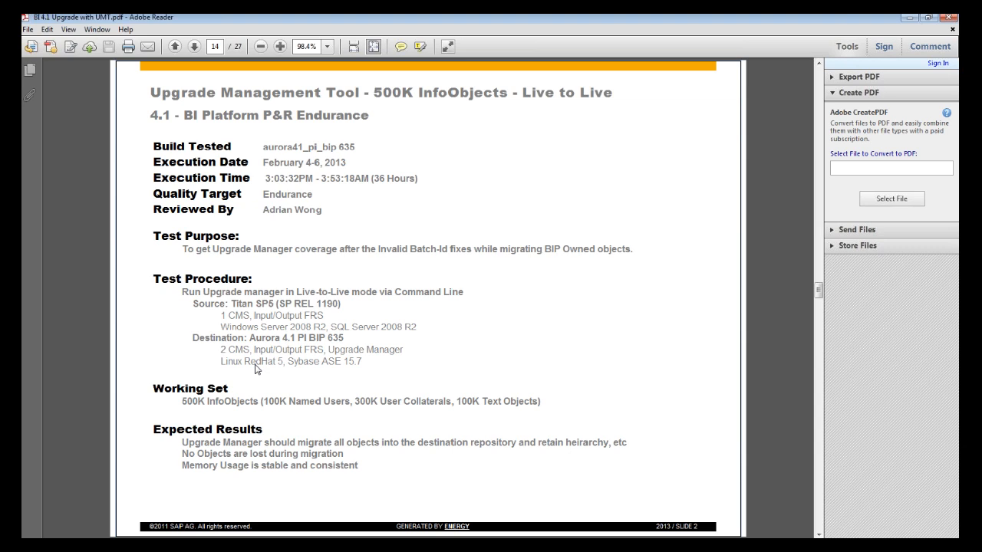
{"action": "mouse_move", "coordinate": [227, 361]}
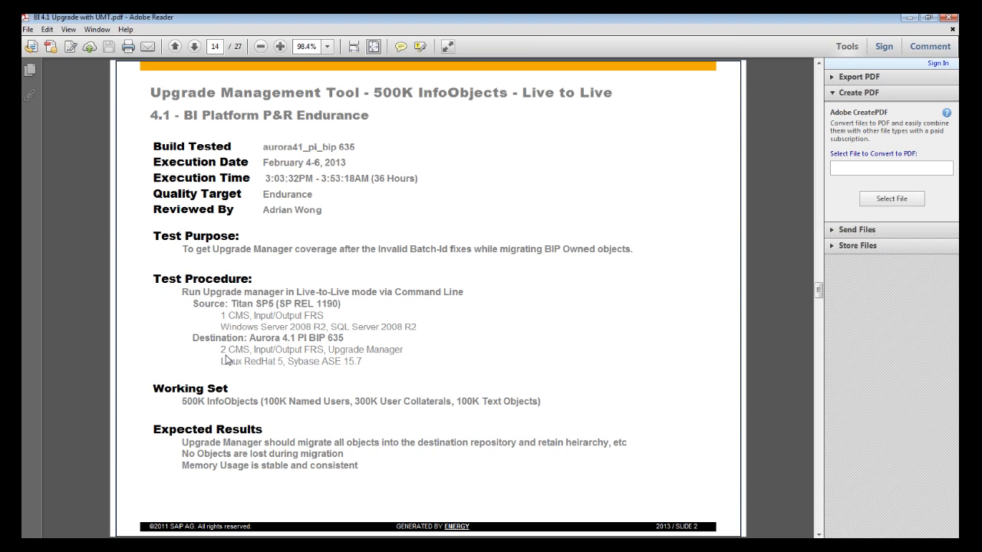
{"action": "left_click", "coordinate": [175, 47]}
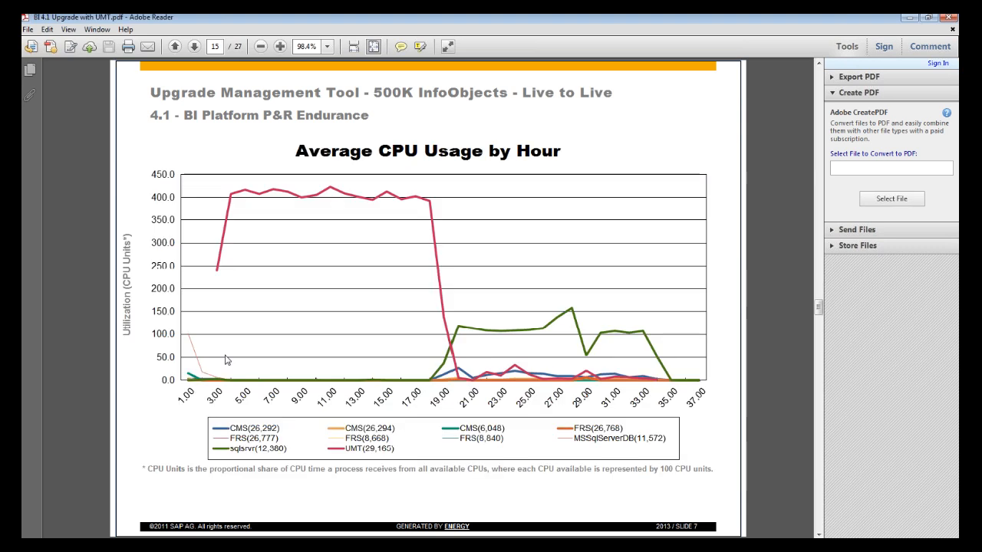
{"action": "mouse_move", "coordinate": [563, 438]}
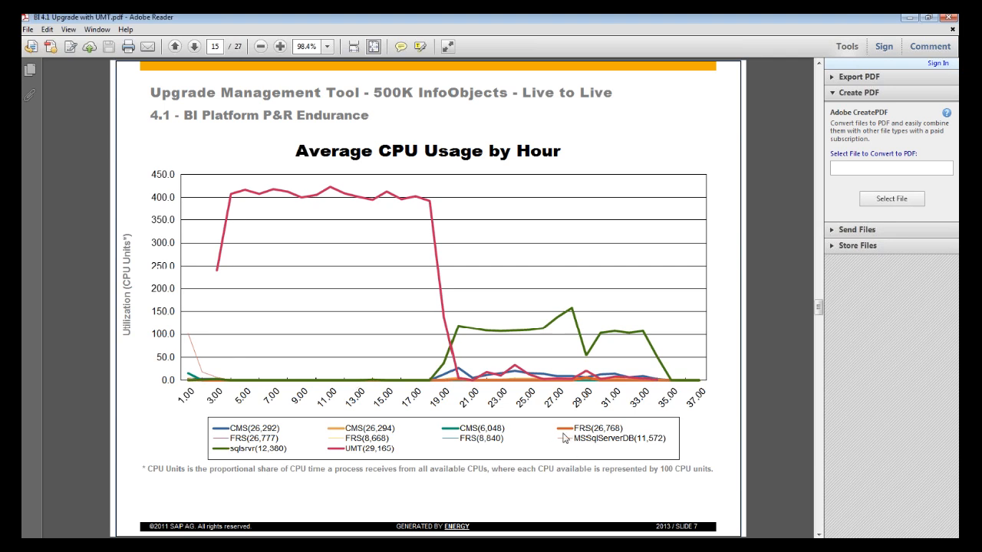
{"action": "mouse_move", "coordinate": [270, 449]}
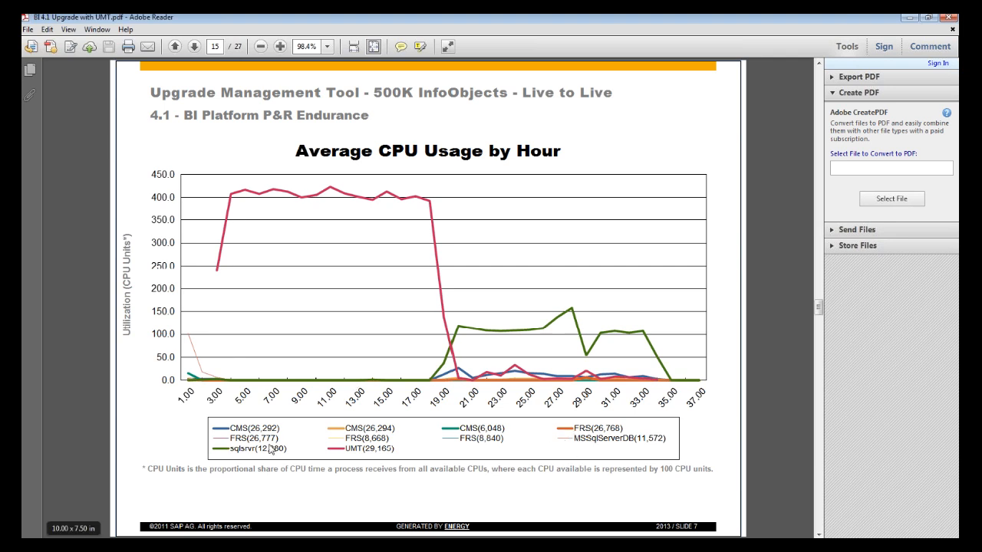
{"action": "mouse_move", "coordinate": [215, 240]}
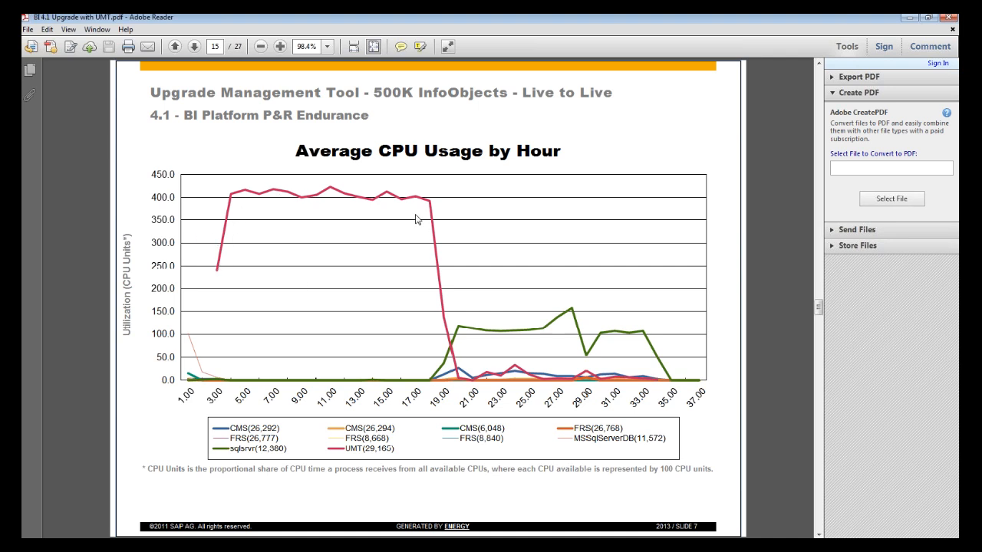
{"action": "mouse_move", "coordinate": [432, 208]}
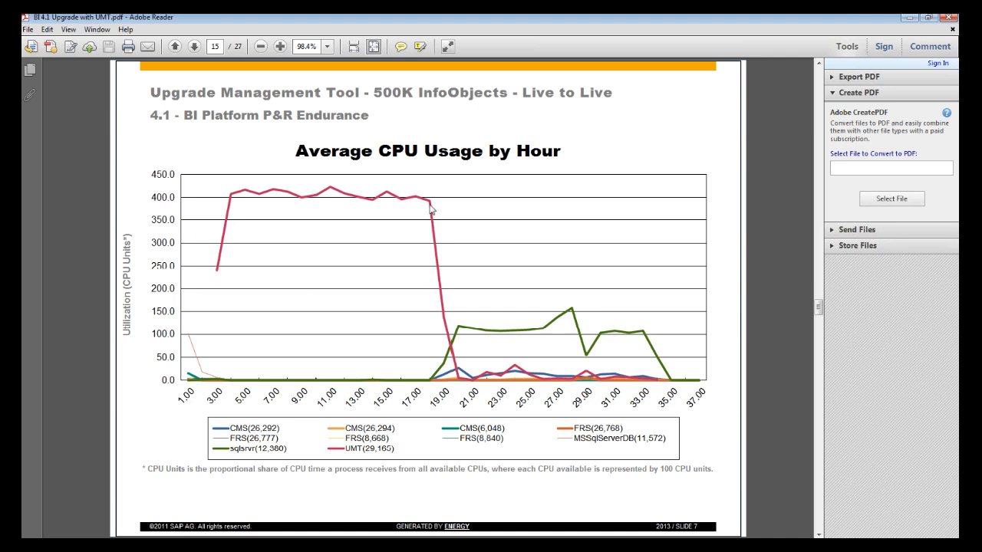
{"action": "mouse_move", "coordinate": [371, 330]}
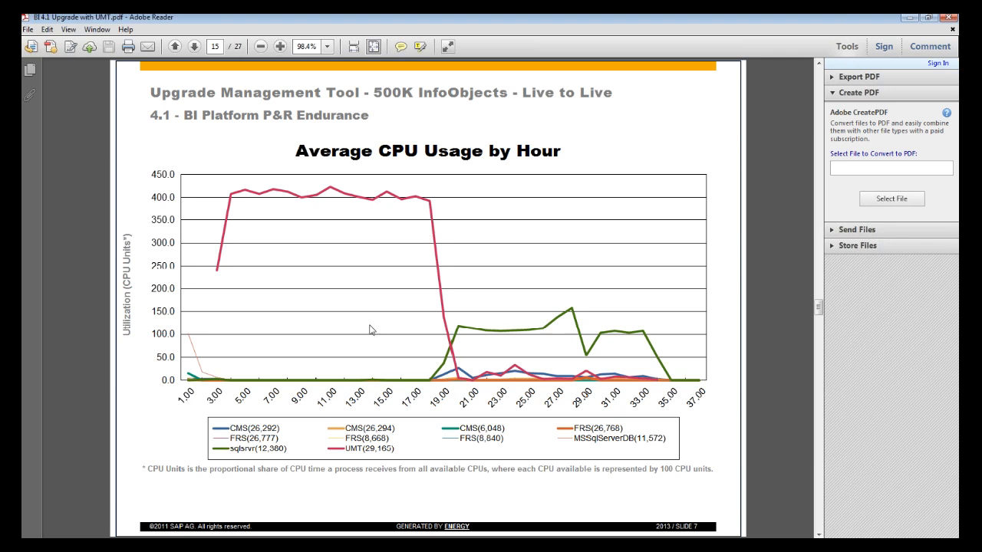
{"action": "mouse_move", "coordinate": [345, 454]}
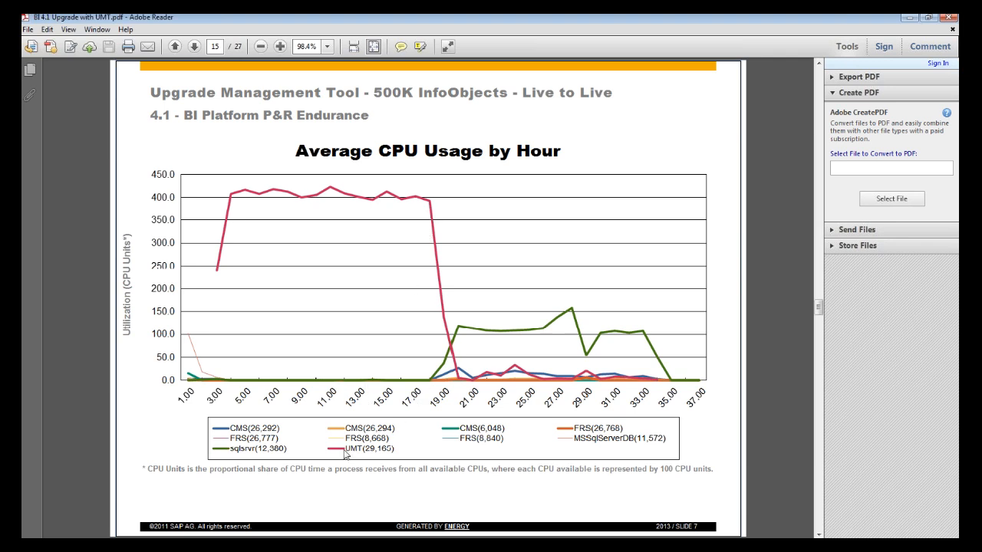
{"action": "mouse_move", "coordinate": [524, 375]}
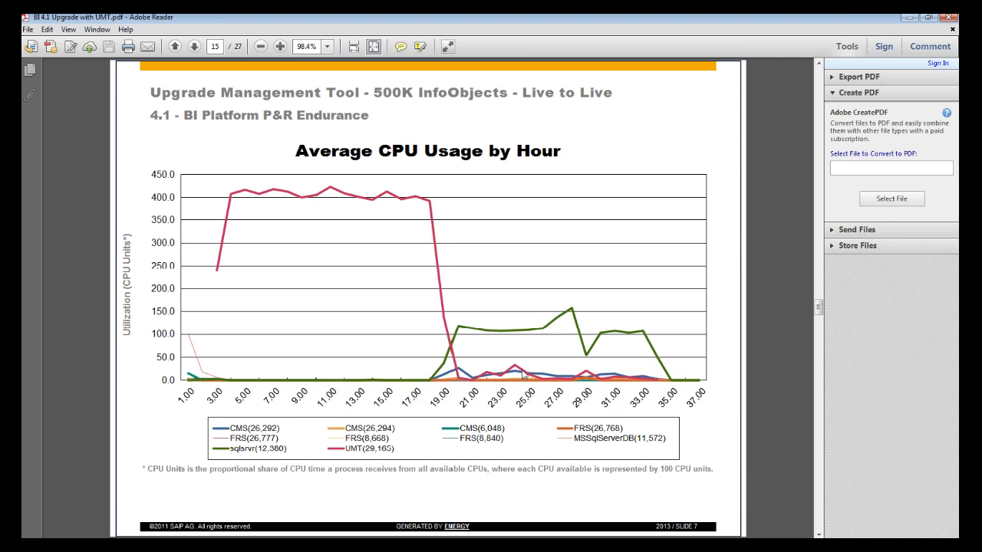
{"action": "mouse_move", "coordinate": [428, 400]}
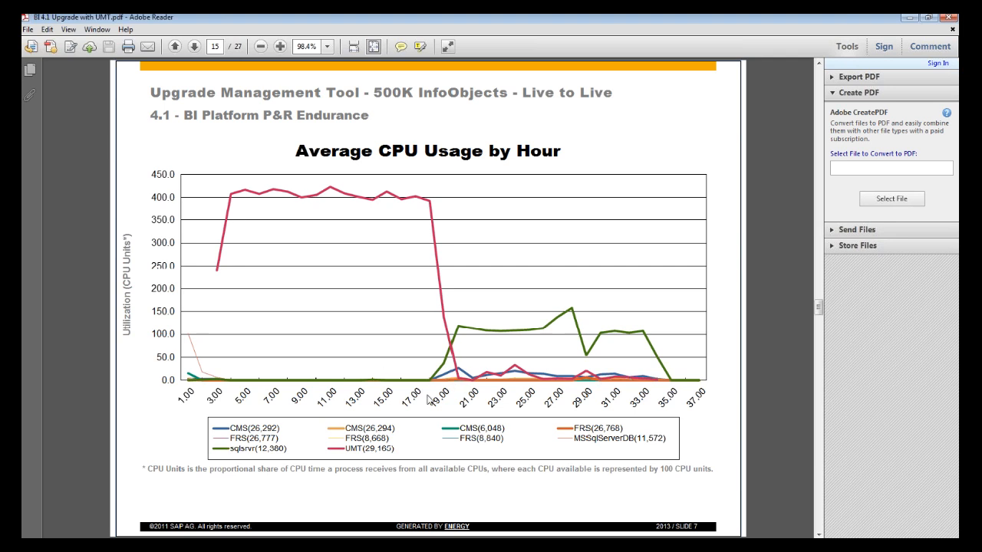
{"action": "mouse_move", "coordinate": [368, 330]}
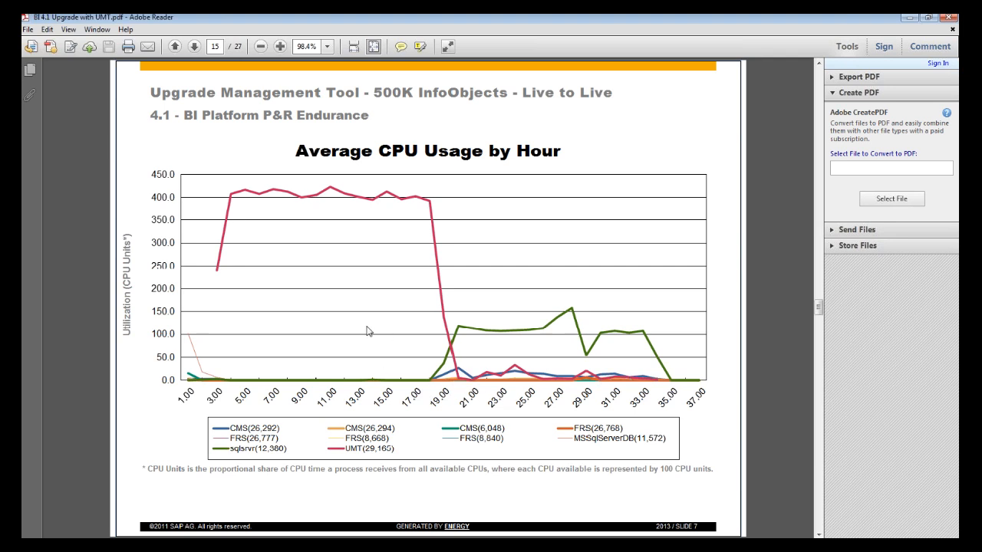
Advance one page to the Average Number of Objects in DB by Hour chart.
{"action": "left_click", "coordinate": [193, 46]}
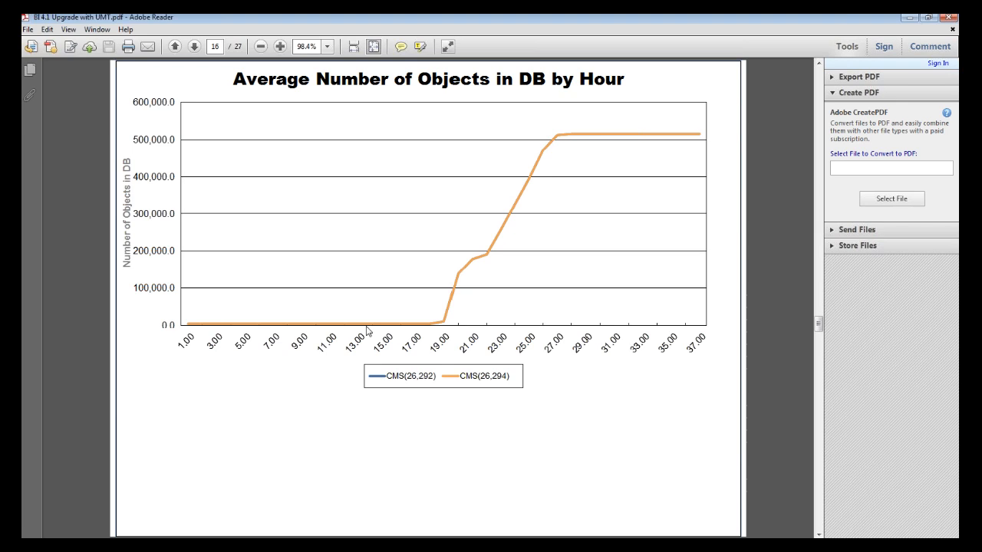
{"action": "mouse_move", "coordinate": [274, 345]}
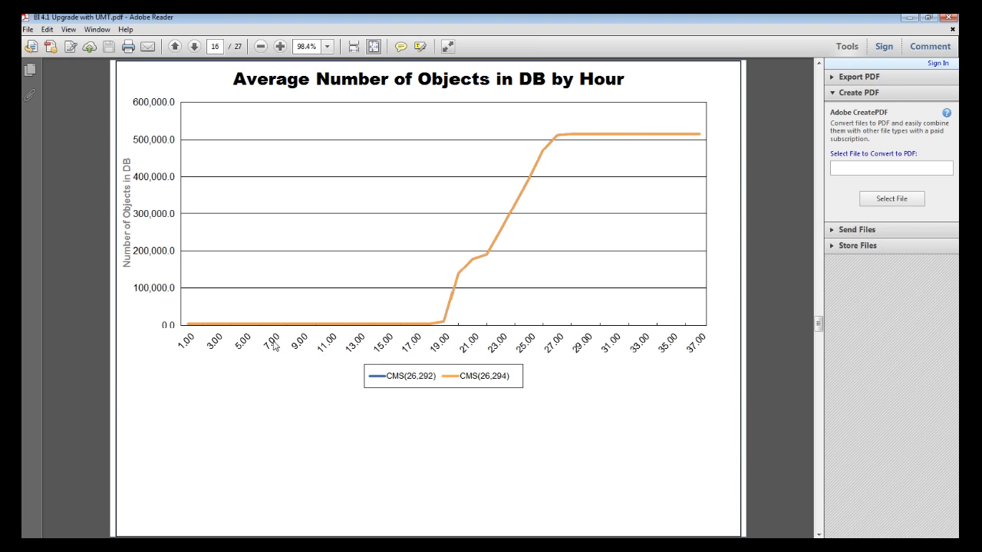
{"action": "mouse_move", "coordinate": [448, 326]}
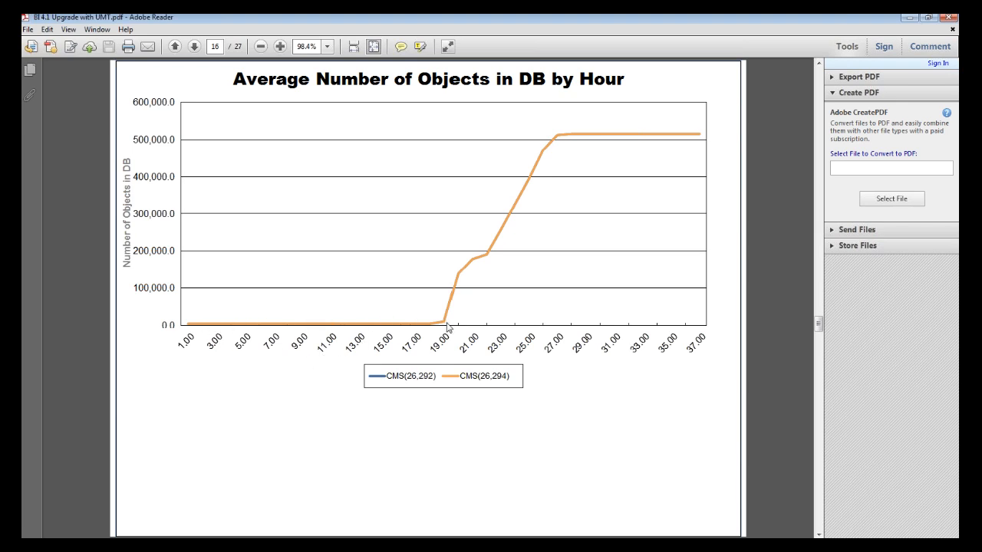
{"action": "mouse_move", "coordinate": [458, 307]}
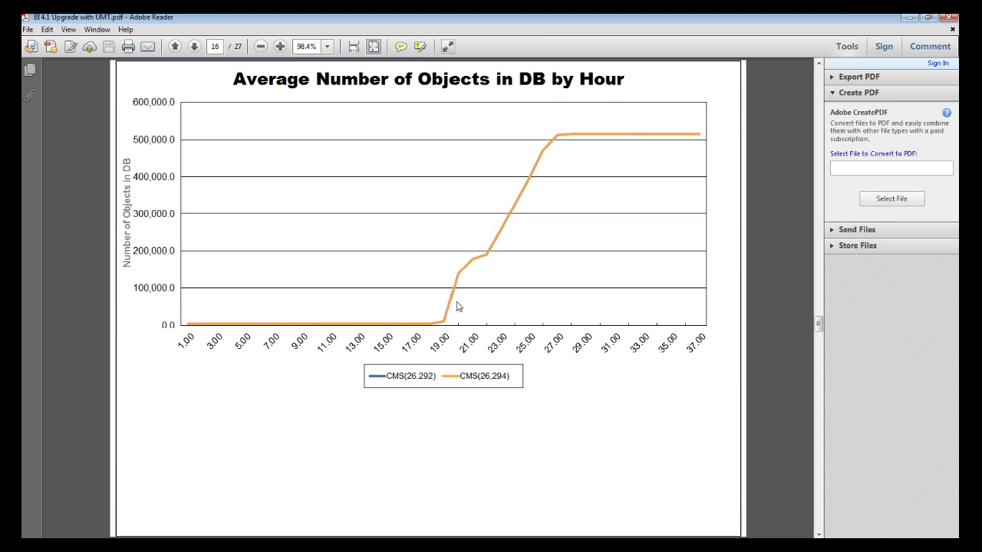
{"action": "mouse_move", "coordinate": [549, 170]}
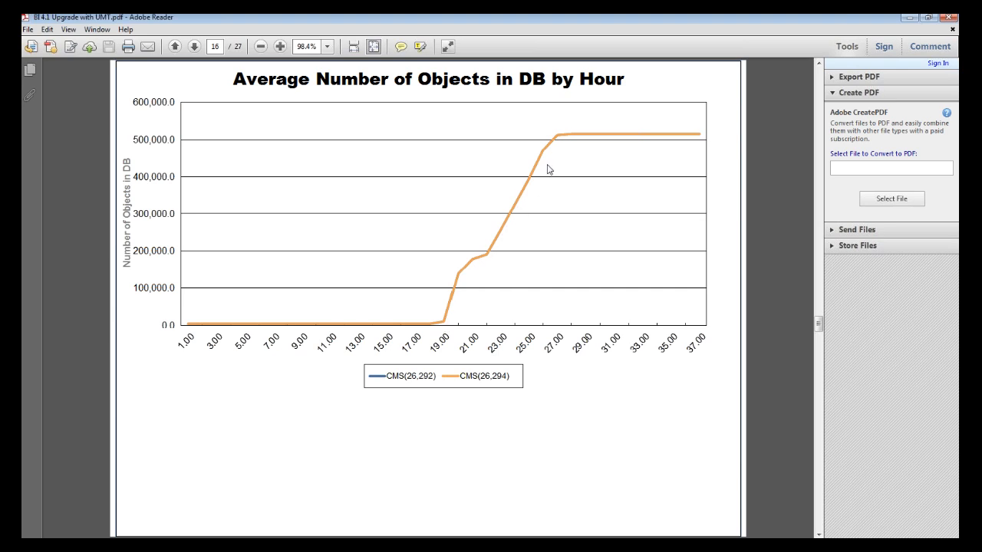
{"action": "mouse_move", "coordinate": [683, 148]}
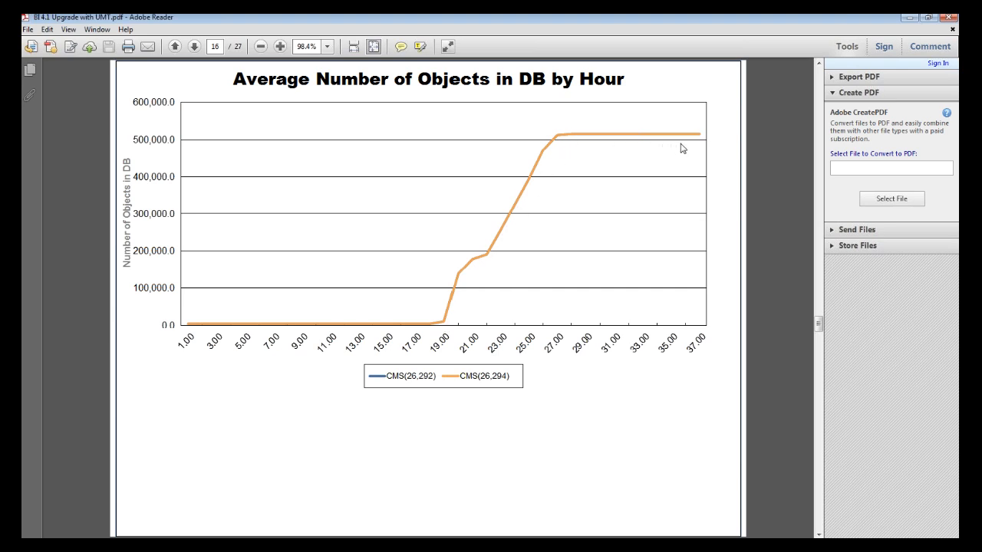
{"action": "mouse_move", "coordinate": [625, 199]}
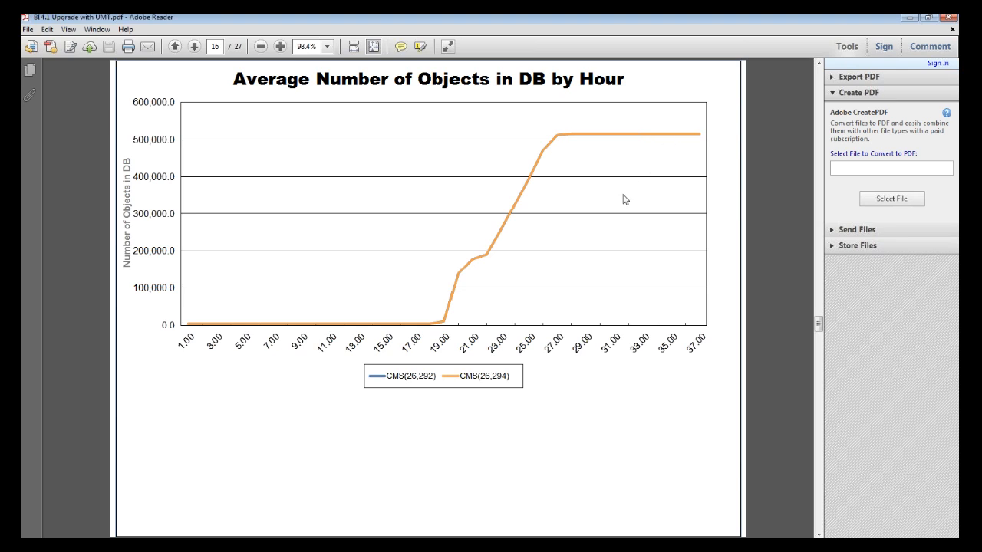
Page past the Average Heap Memory Usage slide to page 19's video demo.
{"action": "left_click", "coordinate": [194, 46]}
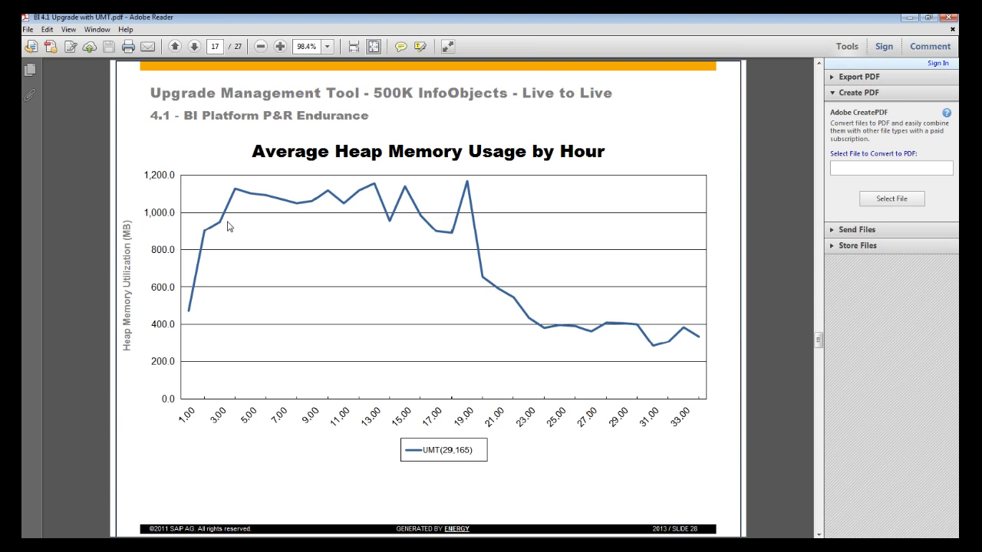
{"action": "mouse_move", "coordinate": [169, 205]}
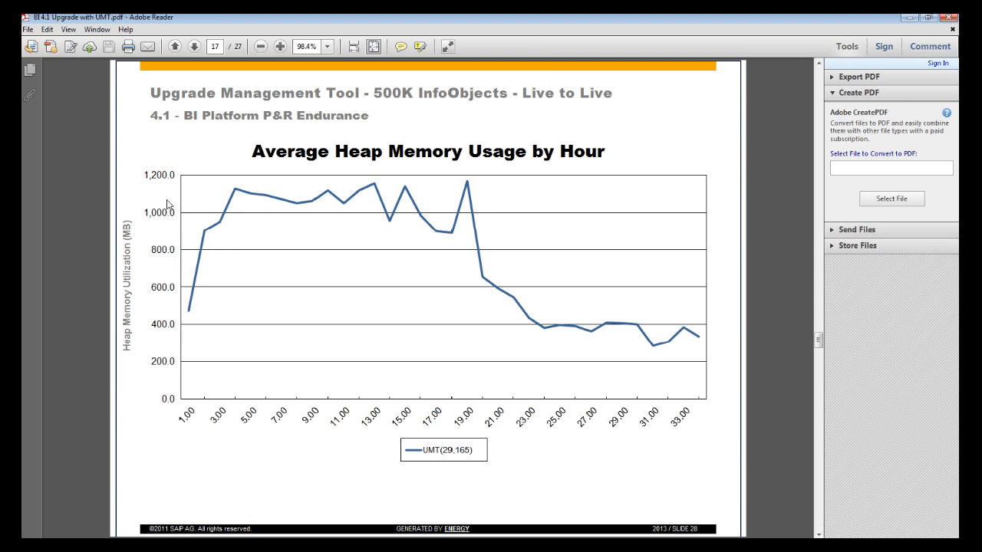
{"action": "mouse_move", "coordinate": [330, 185]}
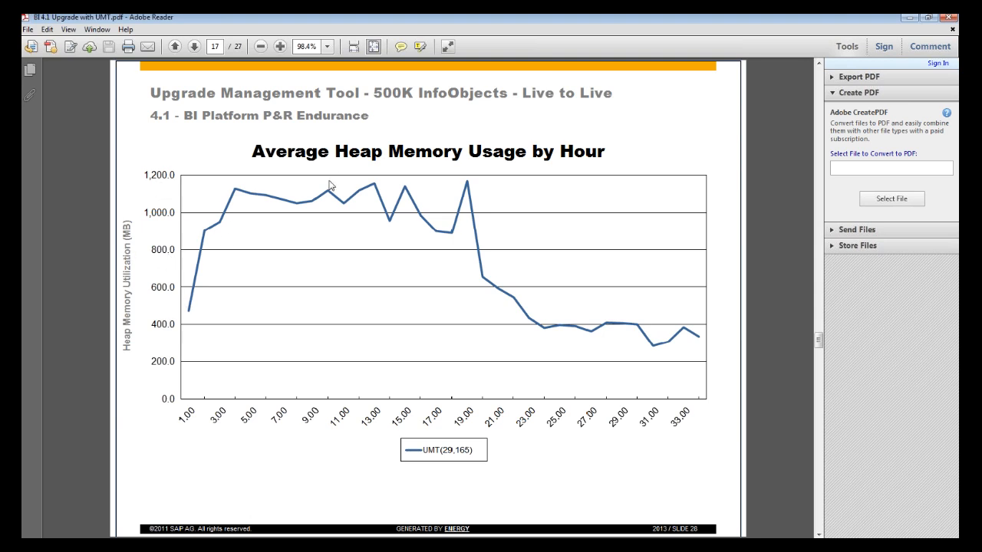
{"action": "mouse_move", "coordinate": [625, 320]}
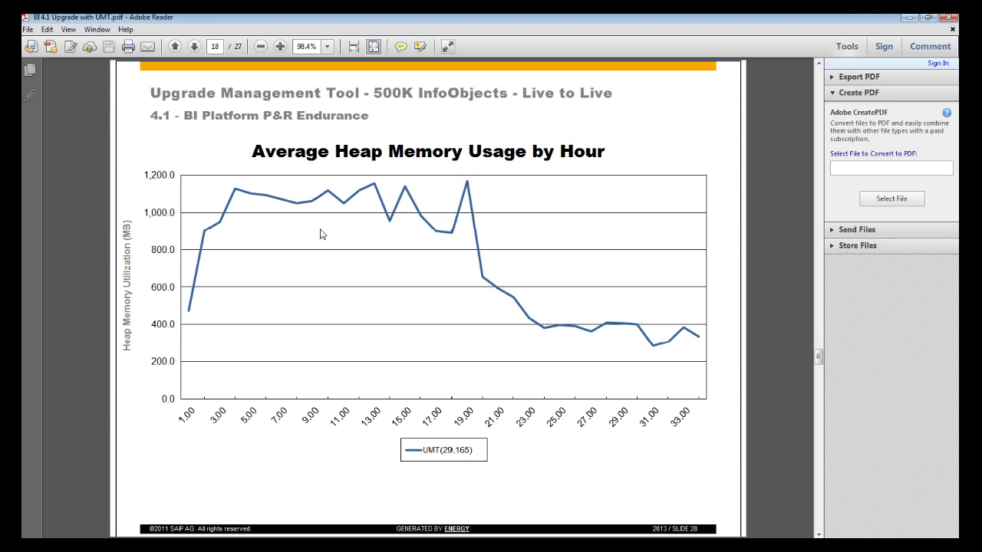
{"action": "left_click", "coordinate": [194, 46]}
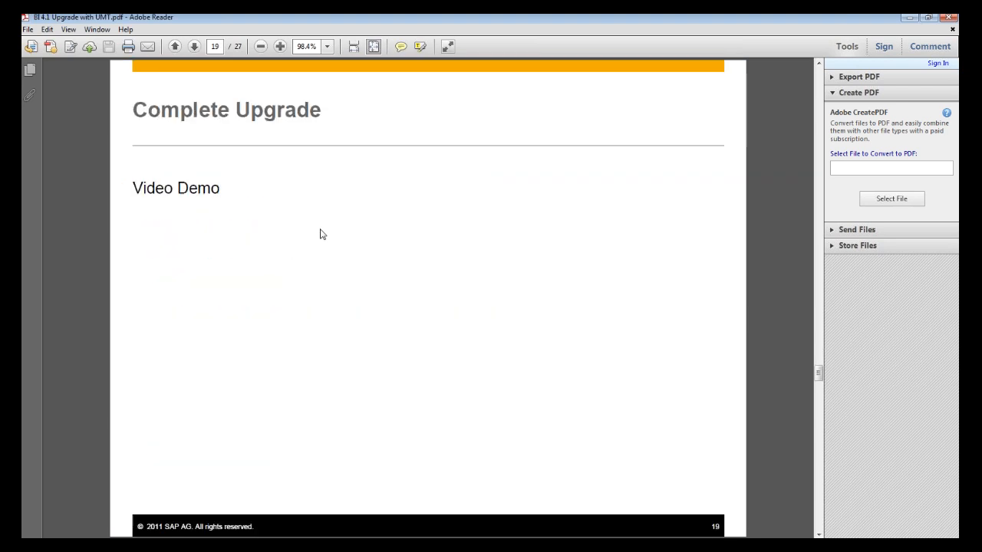
Page from the video demo past the Assessments slide to page 23.
{"action": "left_click", "coordinate": [194, 47]}
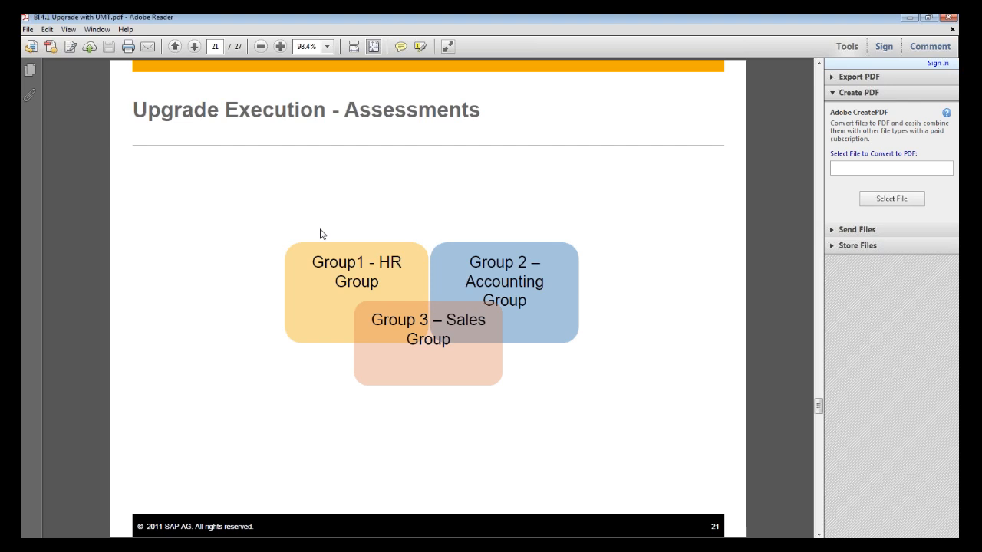
{"action": "left_click", "coordinate": [194, 46]}
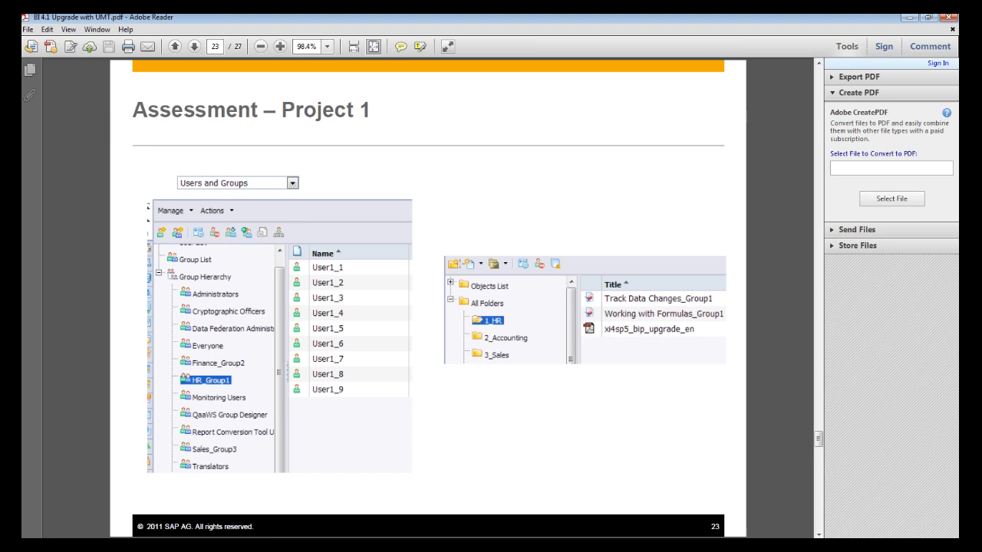
Advance to page 24, Assessment – Project 2.
{"action": "left_click", "coordinate": [194, 47]}
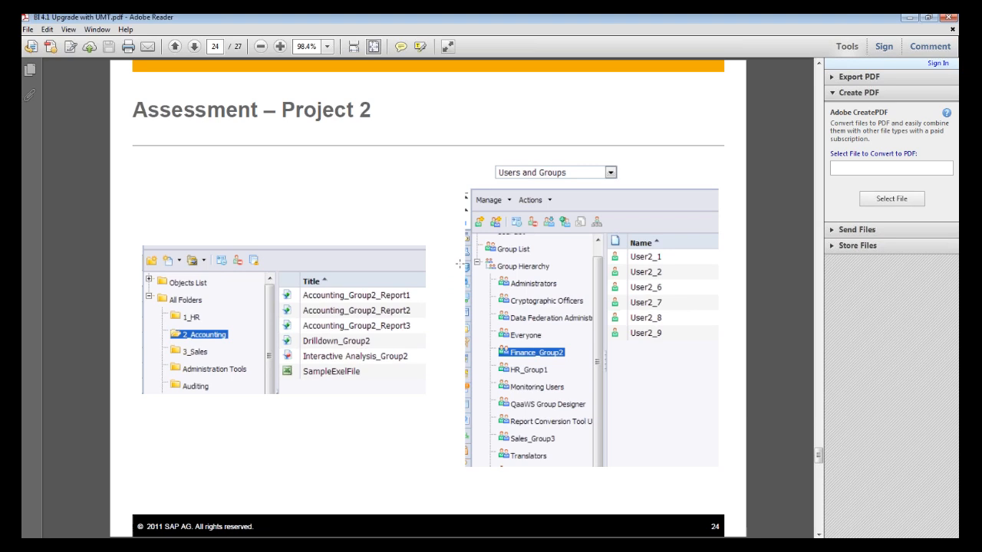
{"action": "mouse_move", "coordinate": [258, 287]}
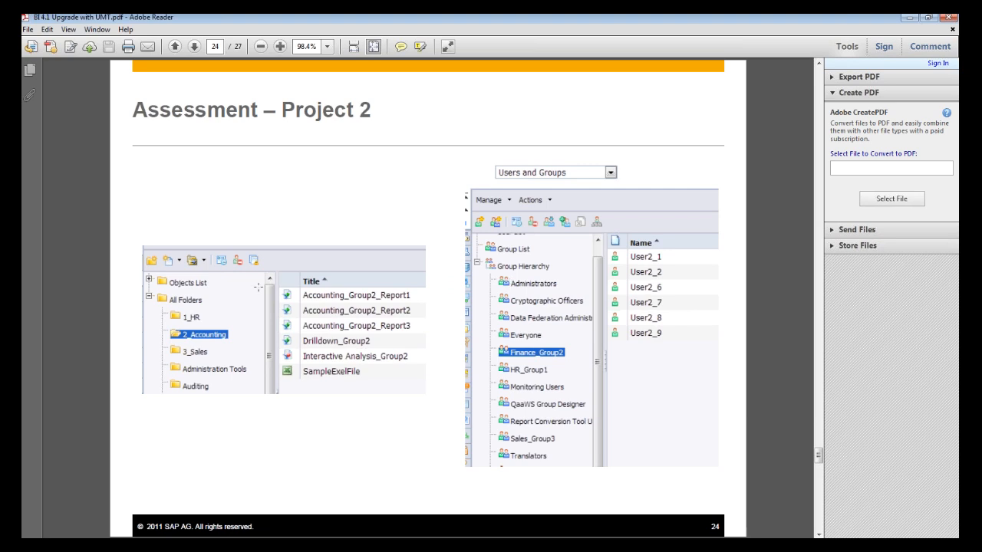